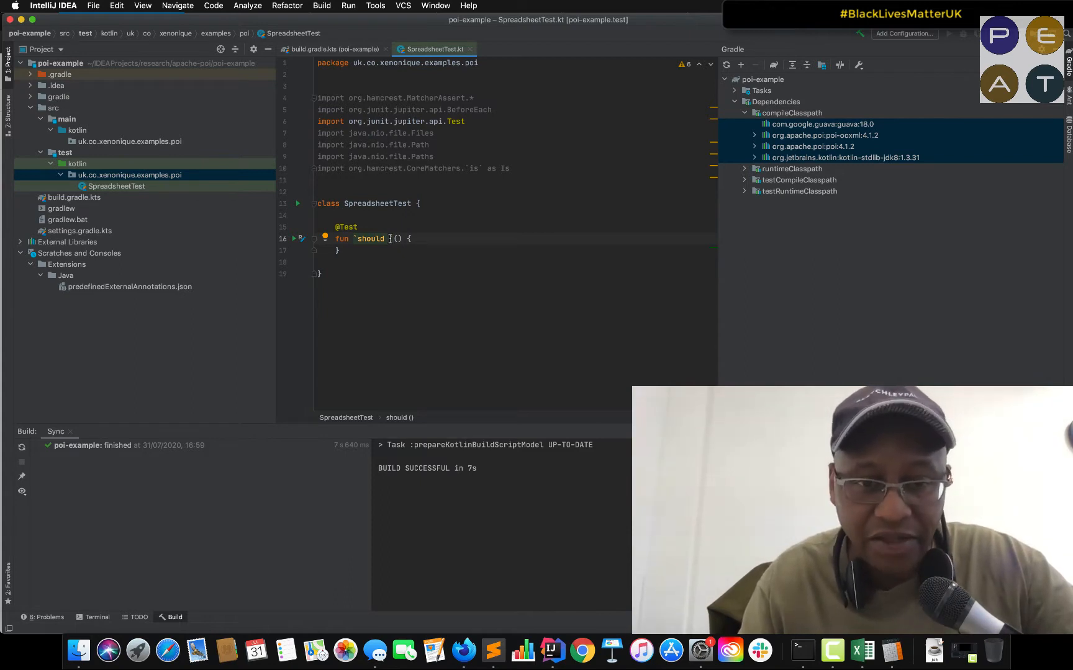
# Name the test function `should create a spreadsheet from code` with an empty body.
pyautogui.write('create s')
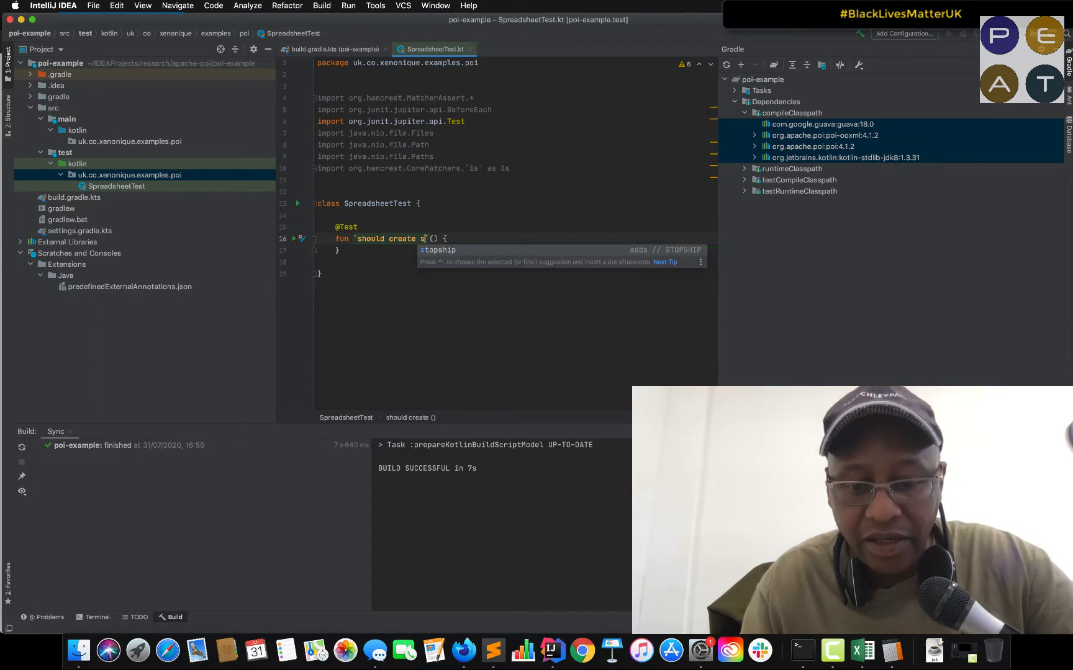
pyautogui.write('a spread')
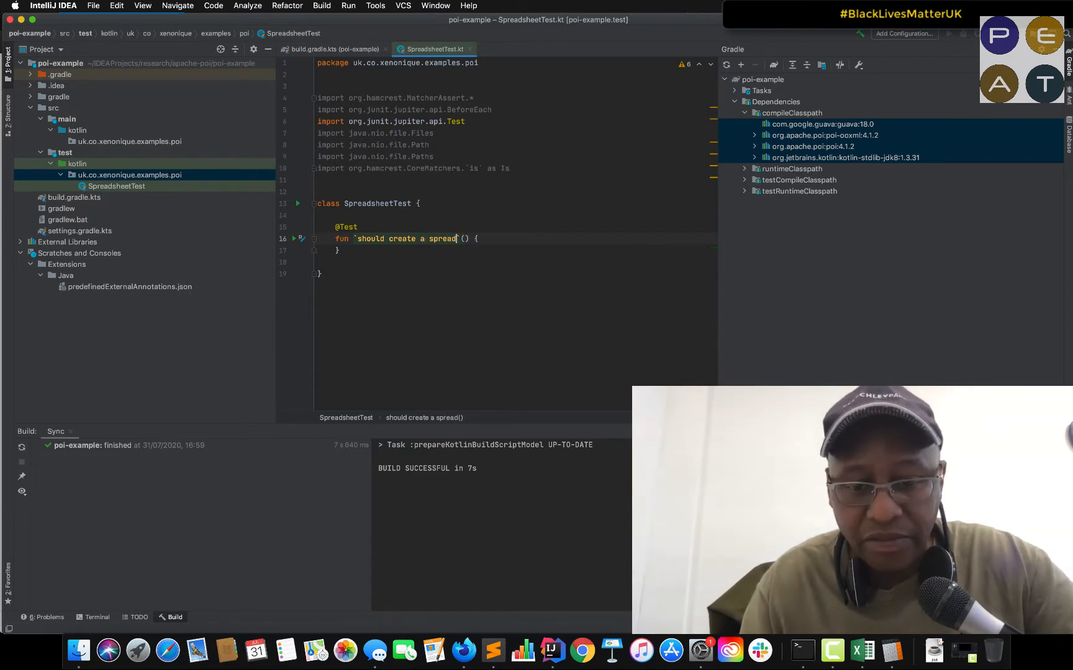
pyautogui.write('sheet from code')
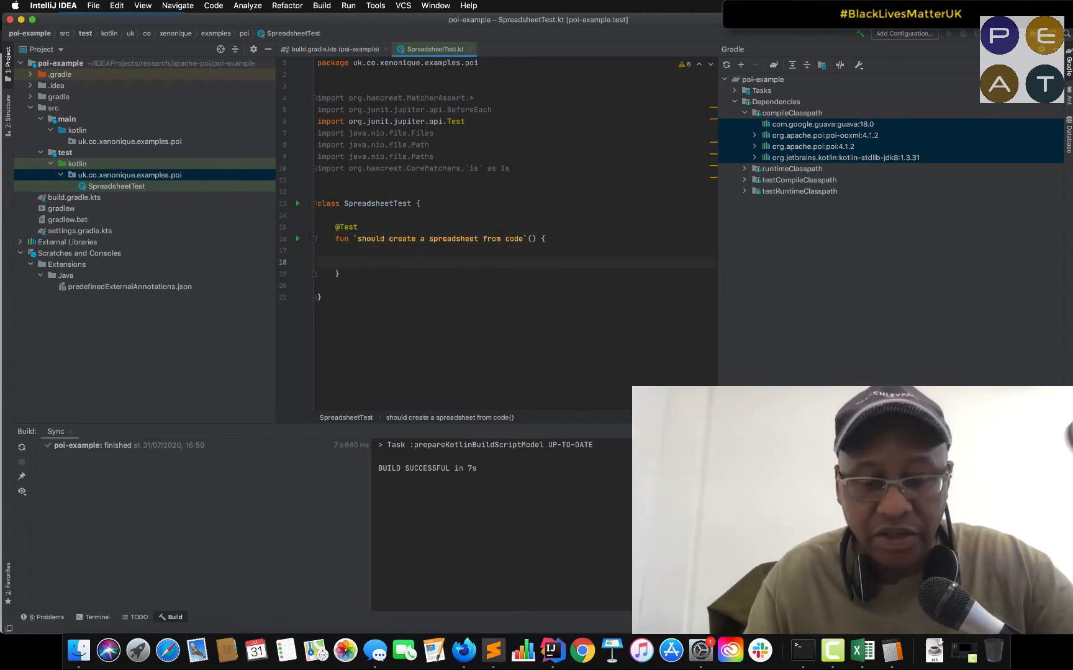
# Write an assertThat that Files.exists(Paths.get("simple.xlsx")) is true.
pyautogui.write('assert')
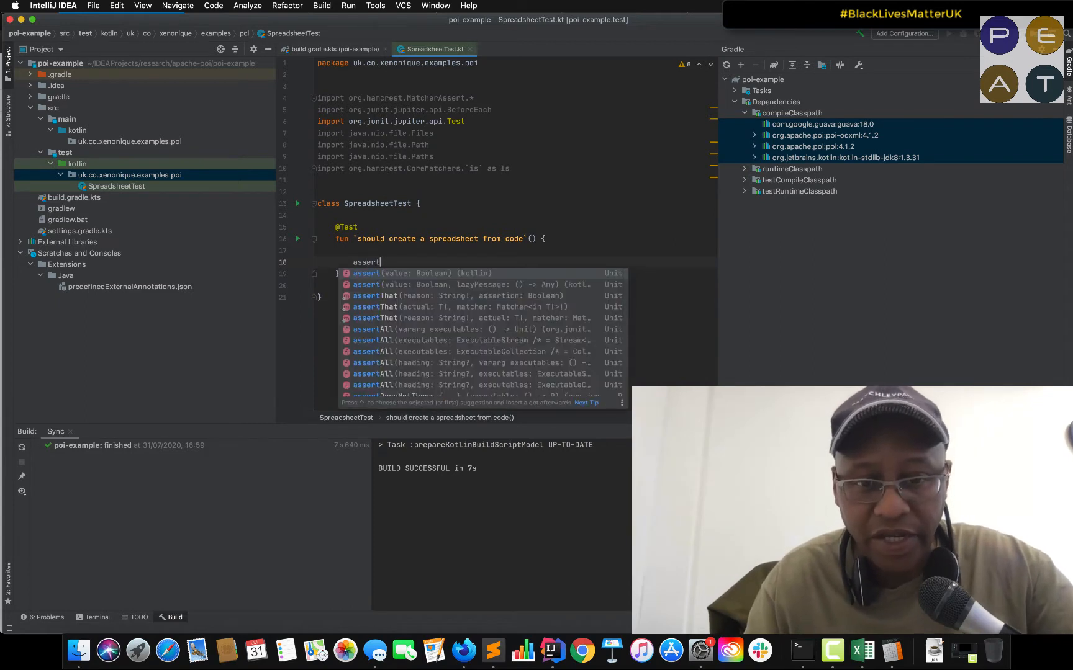
pyautogui.write('*')
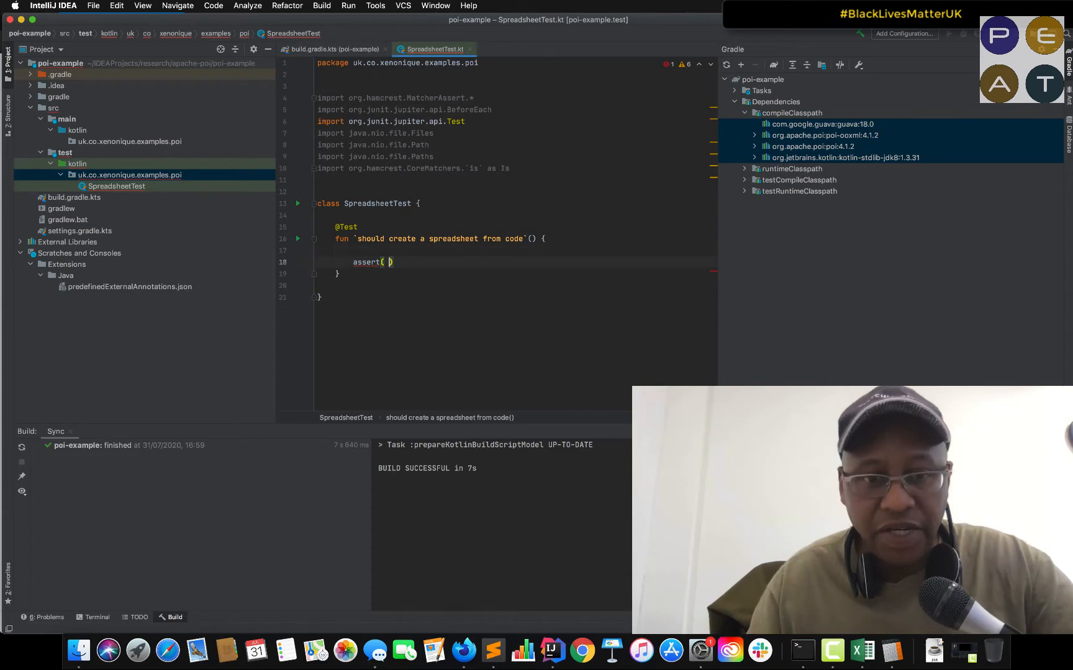
pyautogui.write('Fil')
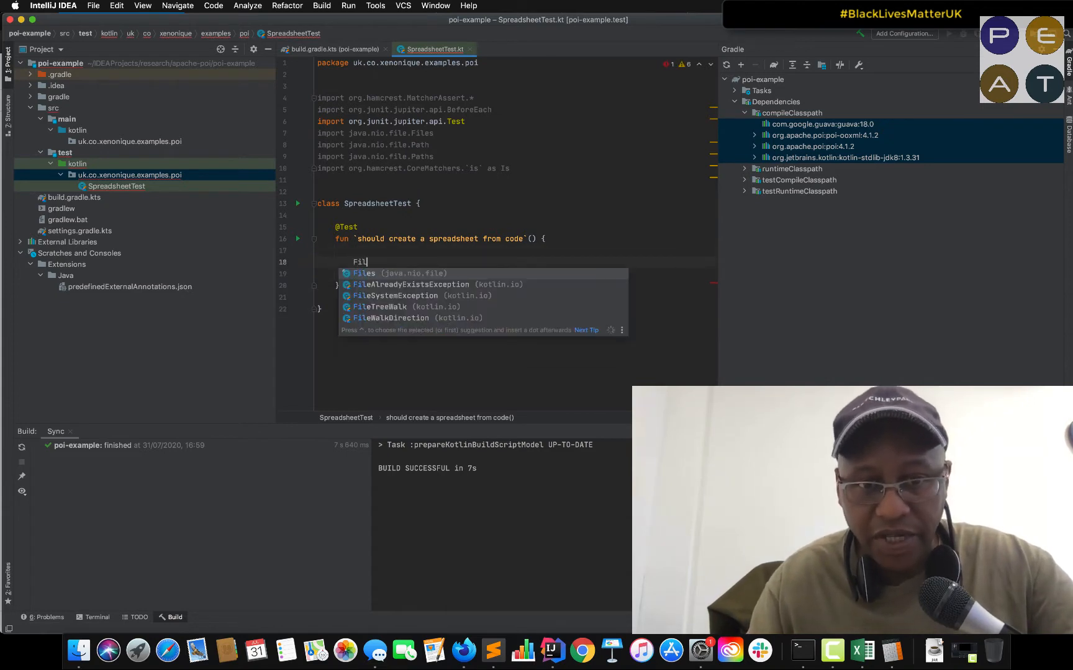
pyautogui.write('Paths.get("')
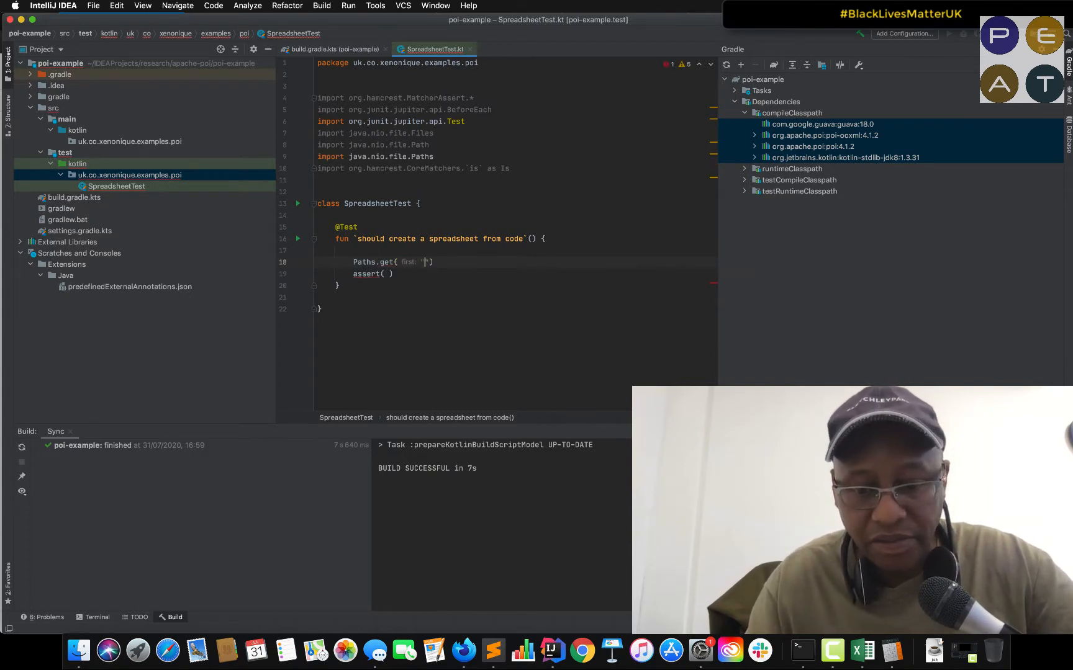
pyautogui.write('simple.')
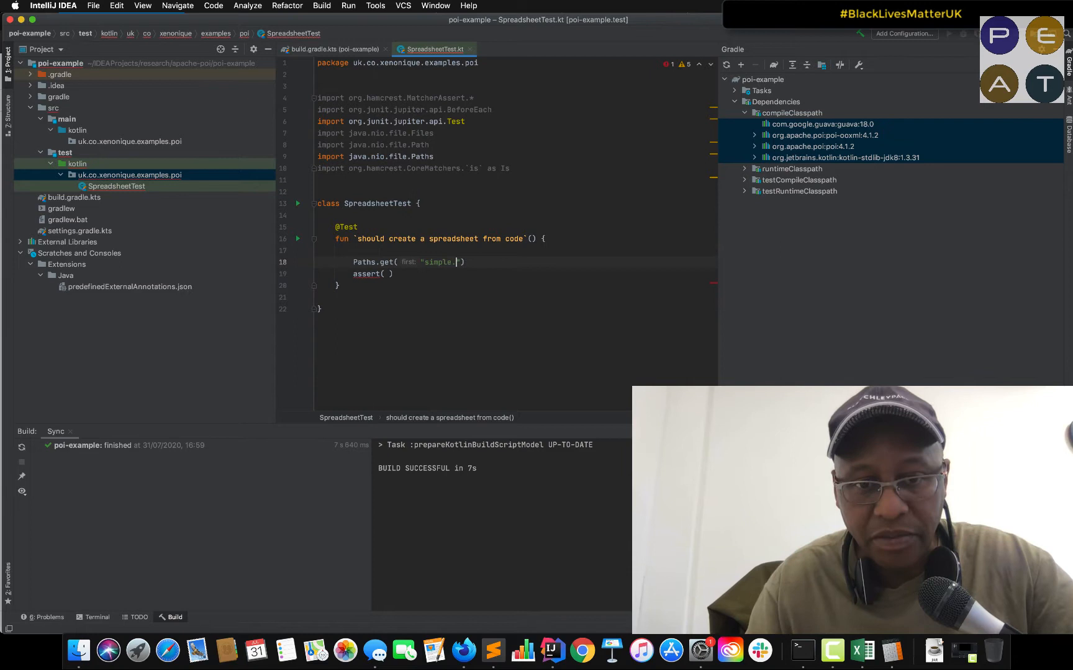
pyautogui.write('xlsx')
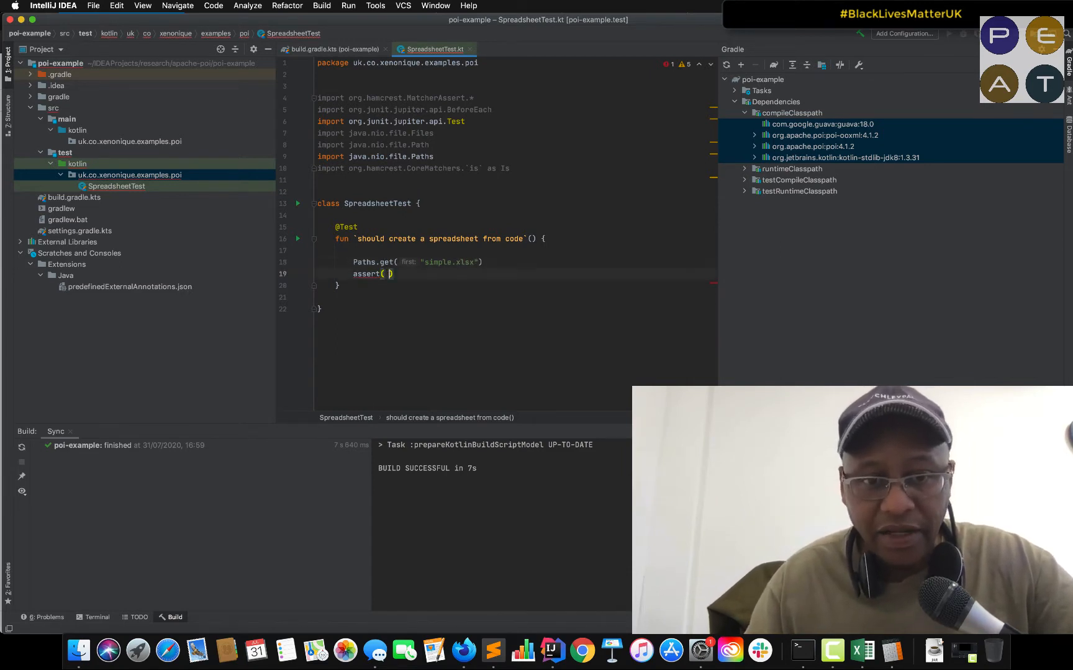
pyautogui.write('Files.exists(')
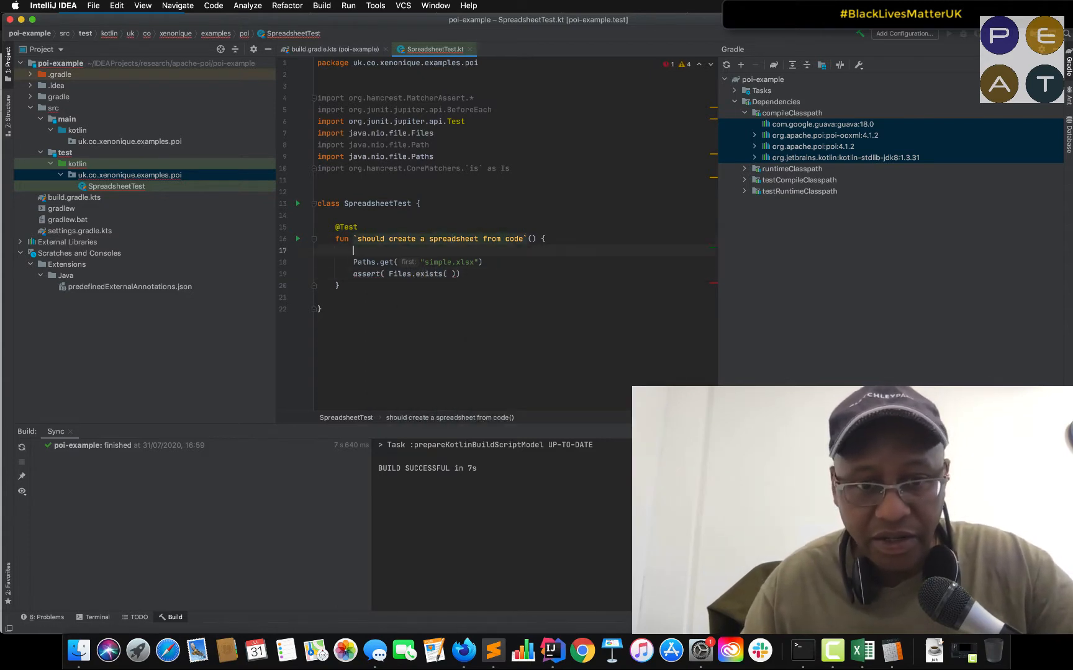
# Store Paths.get("simple.xlsx") in a val filePath used by the assertion.
pyautogui.press('Backspace')
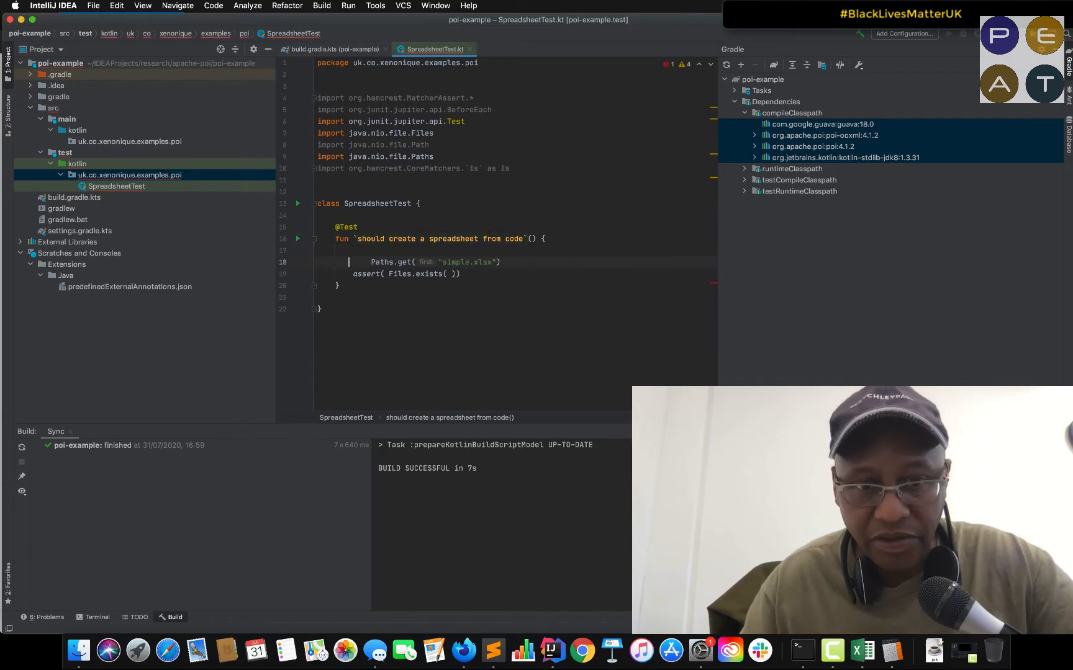
pyautogui.write('val if')
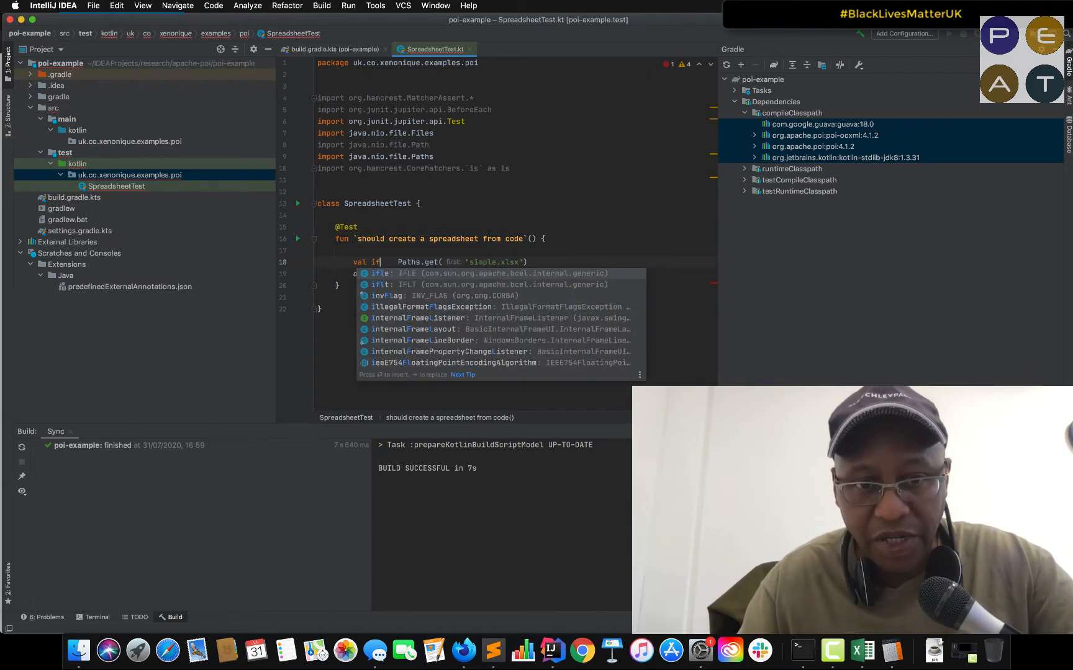
pyautogui.write('fileP')
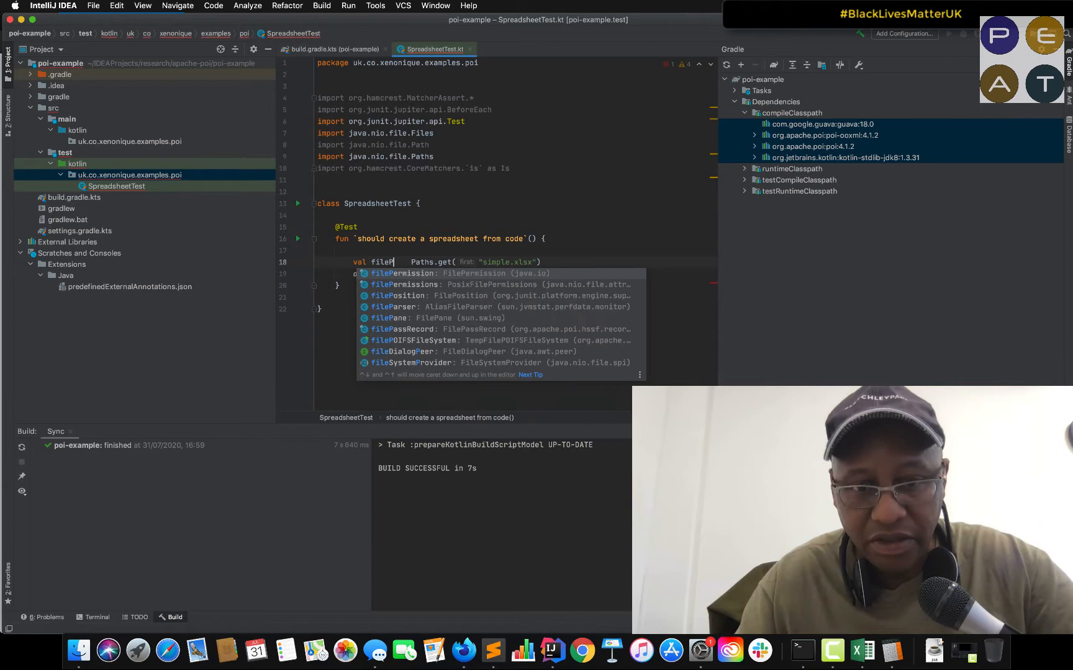
pyautogui.press('backspace')
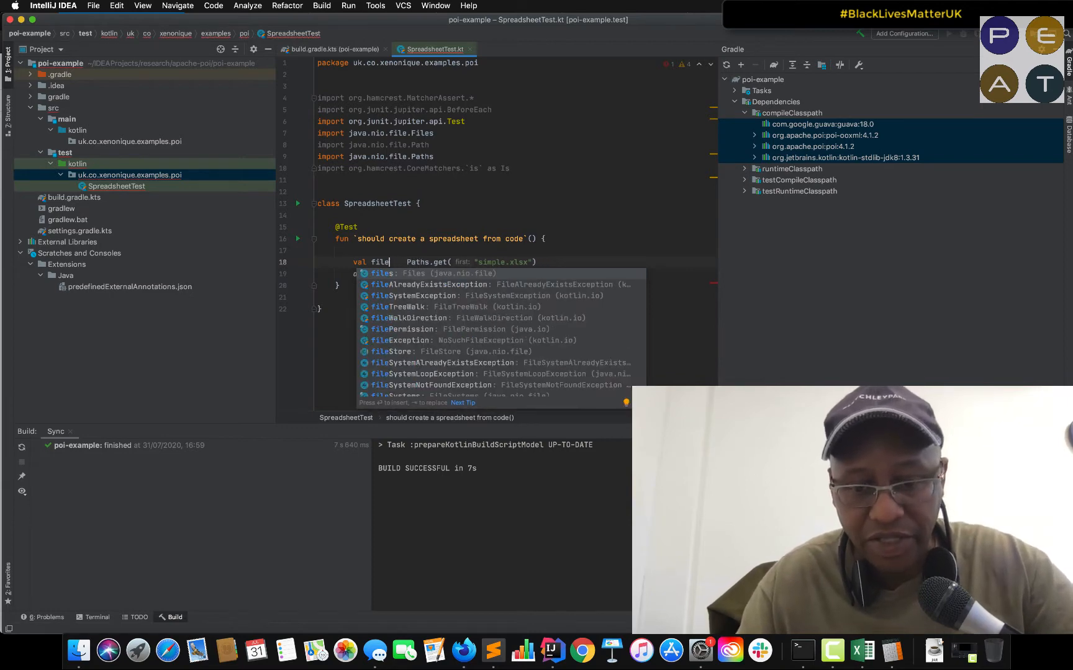
pyautogui.write('Path =')
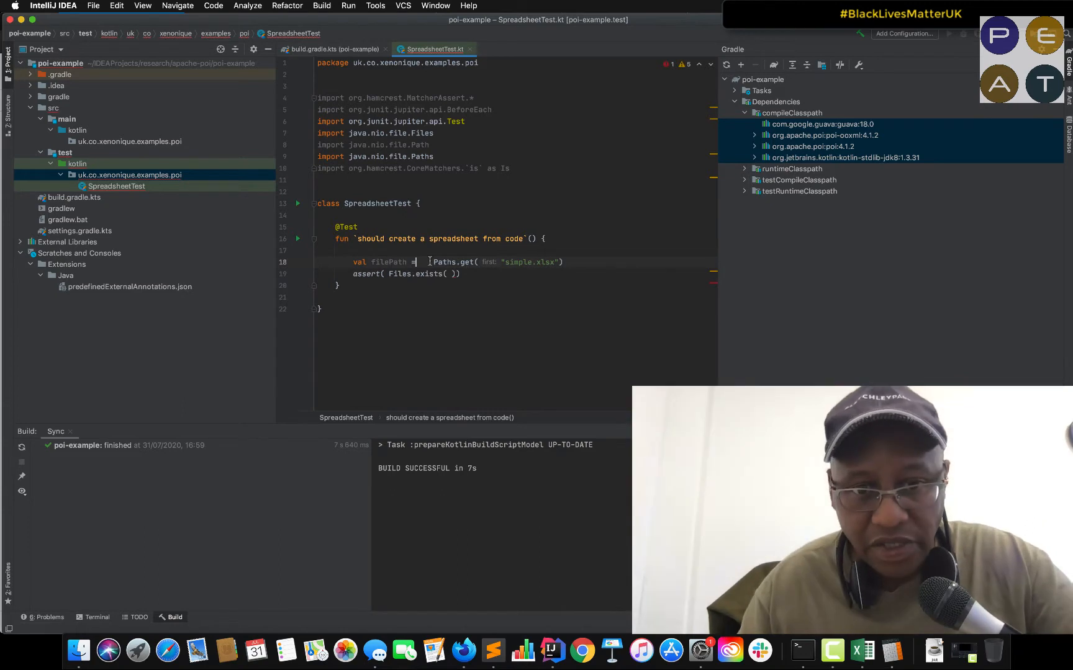
pyautogui.write('filePath), Is(')
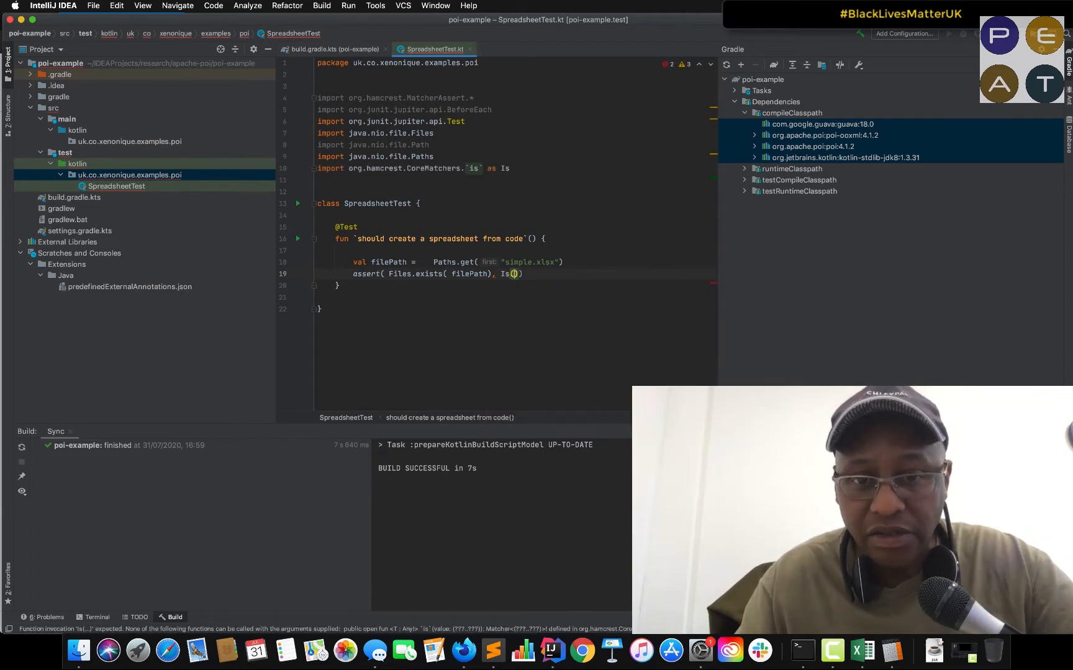
pyautogui.write('tTha')
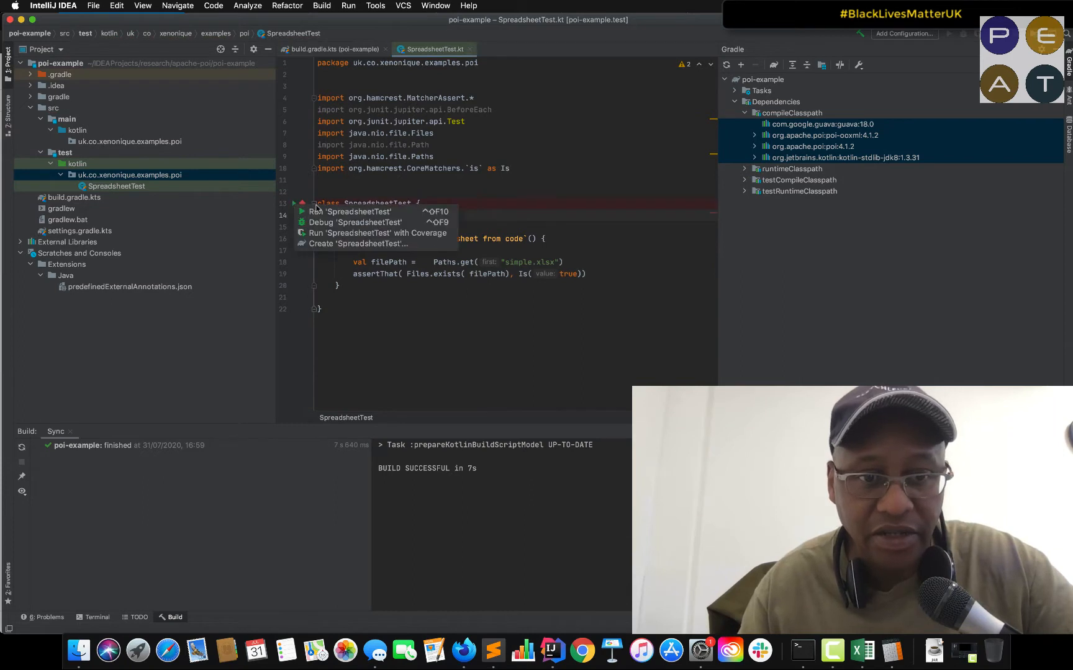
# Run all SpreadsheetTest tests from the gutter menu.
pyautogui.click(353, 211)
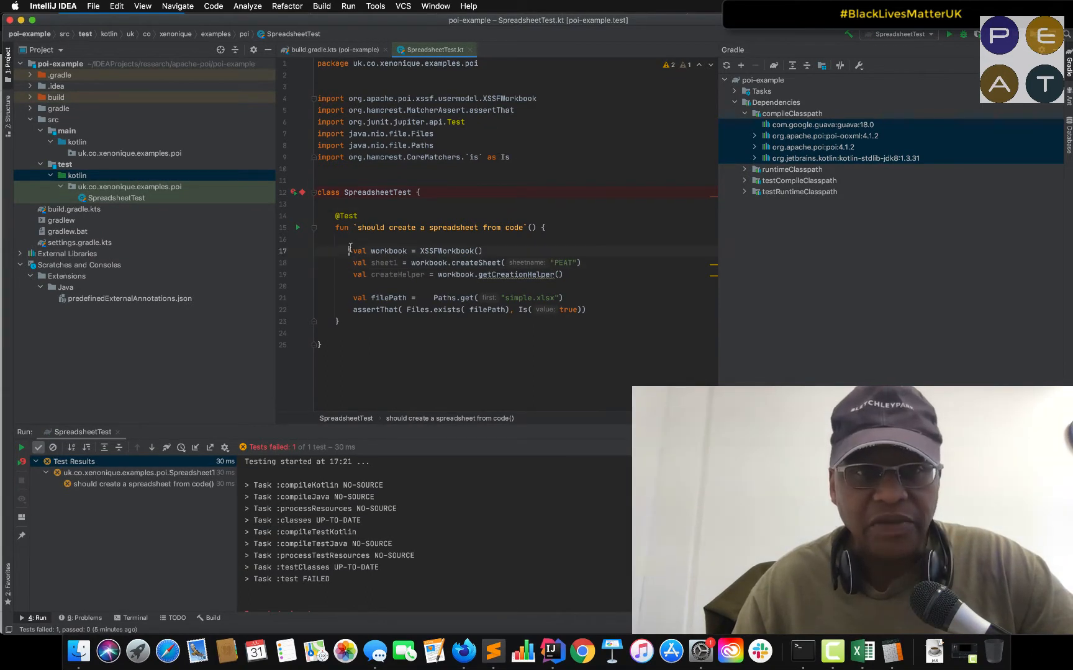
pyautogui.doubleClick(388, 250)
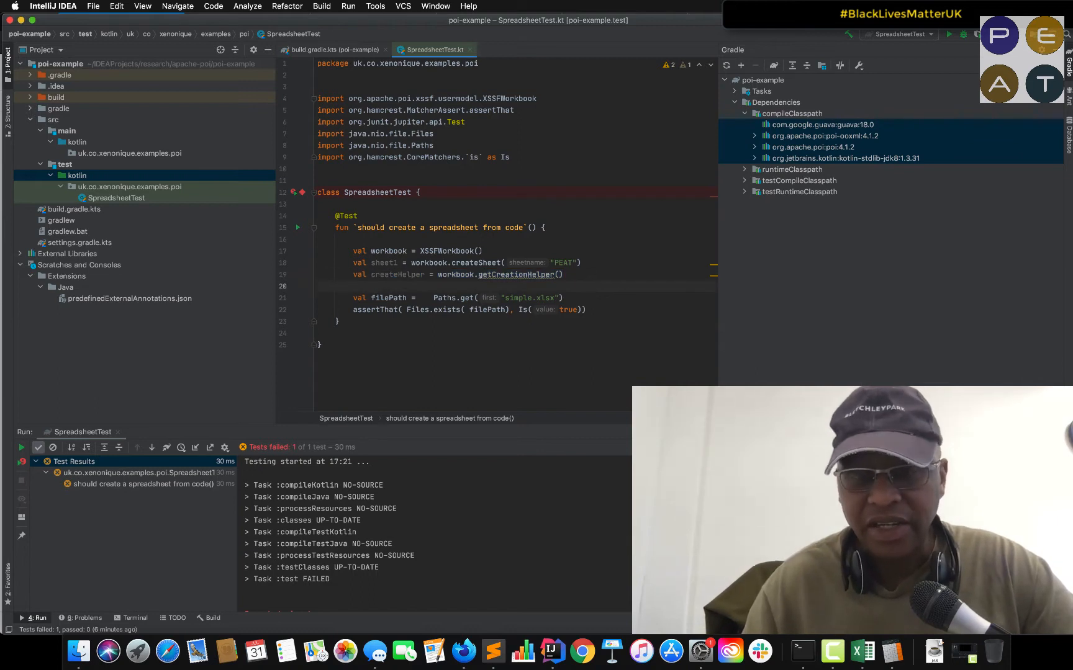
# Create row 0 and cell 0, commented `// A1`, and set the cell to "Hello".
pyautogui.write('val row =')
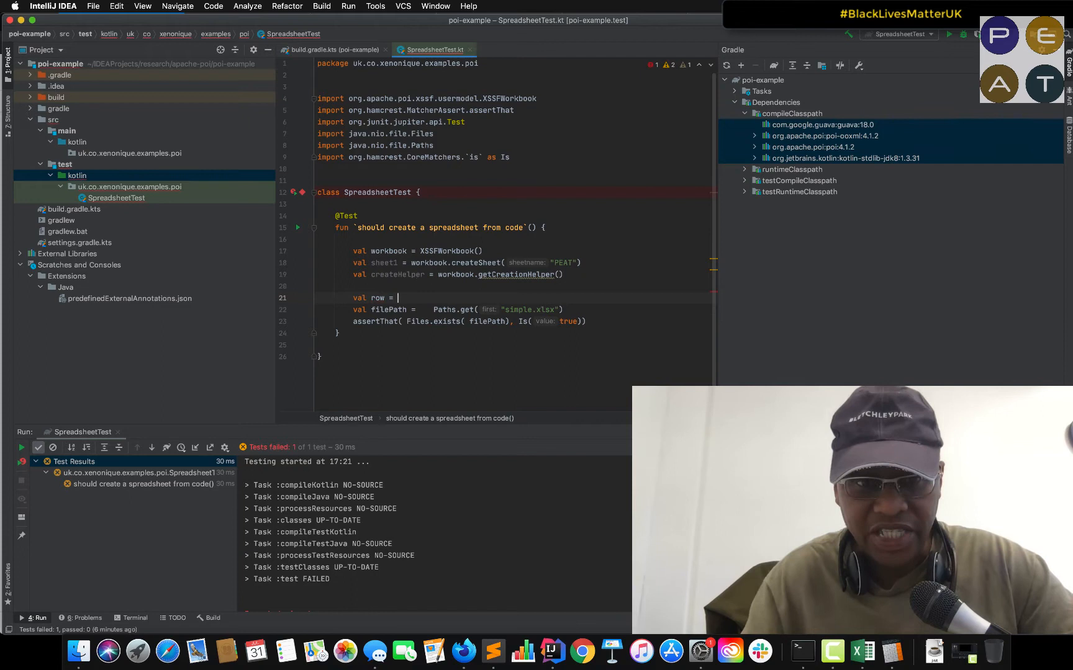
pyautogui.write('sheet1.createRow(0')
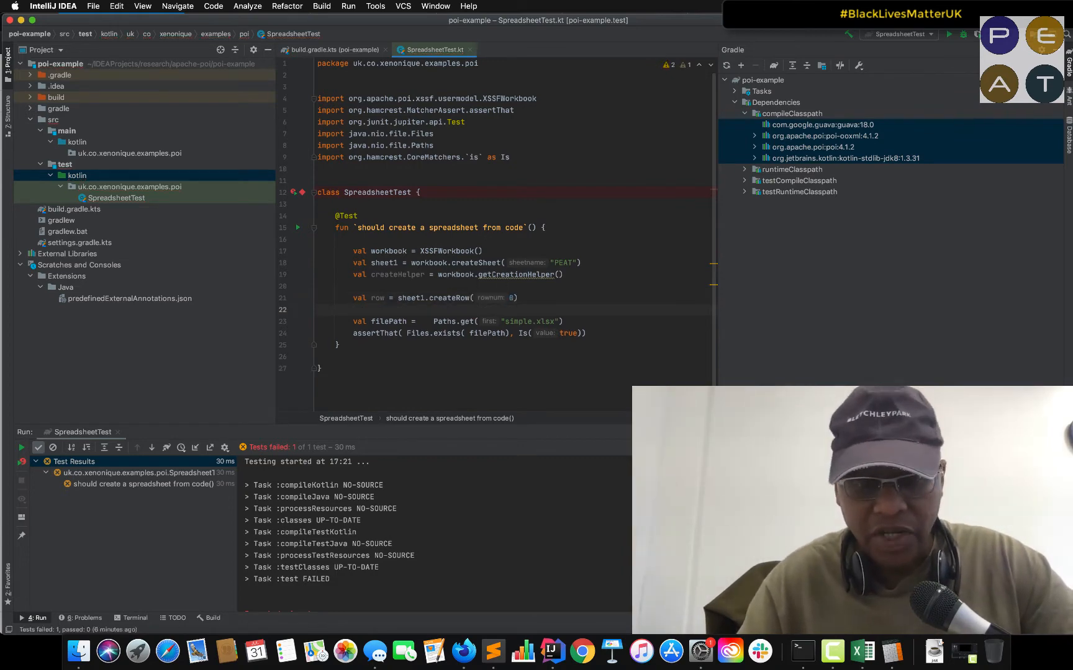
pyautogui.write('val cel')
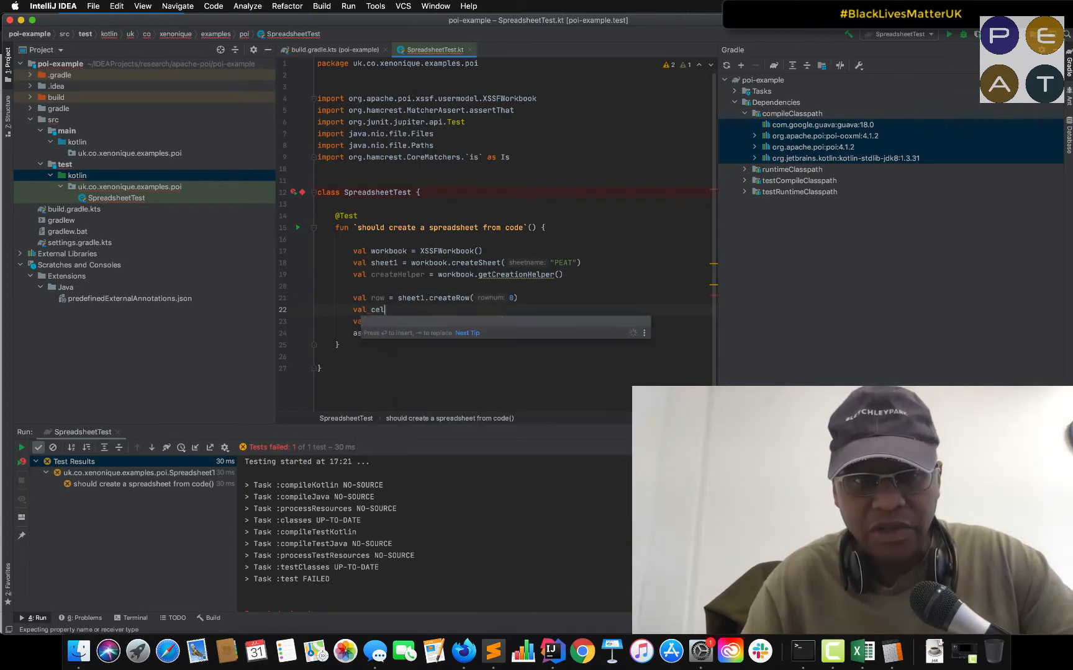
pyautogui.write('=')
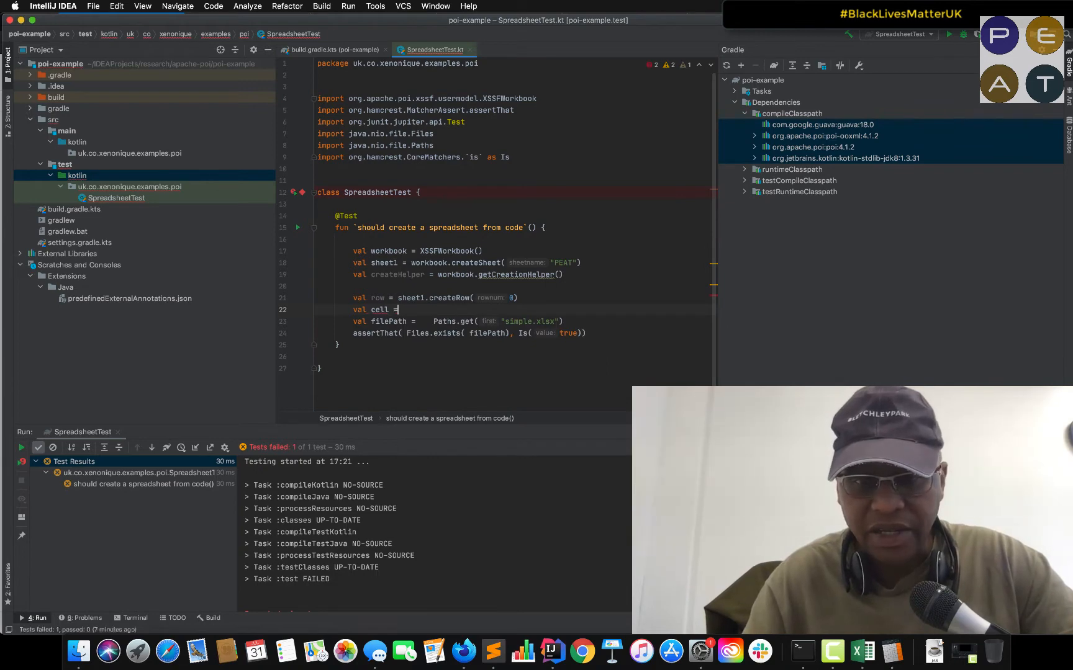
pyautogui.write('w')
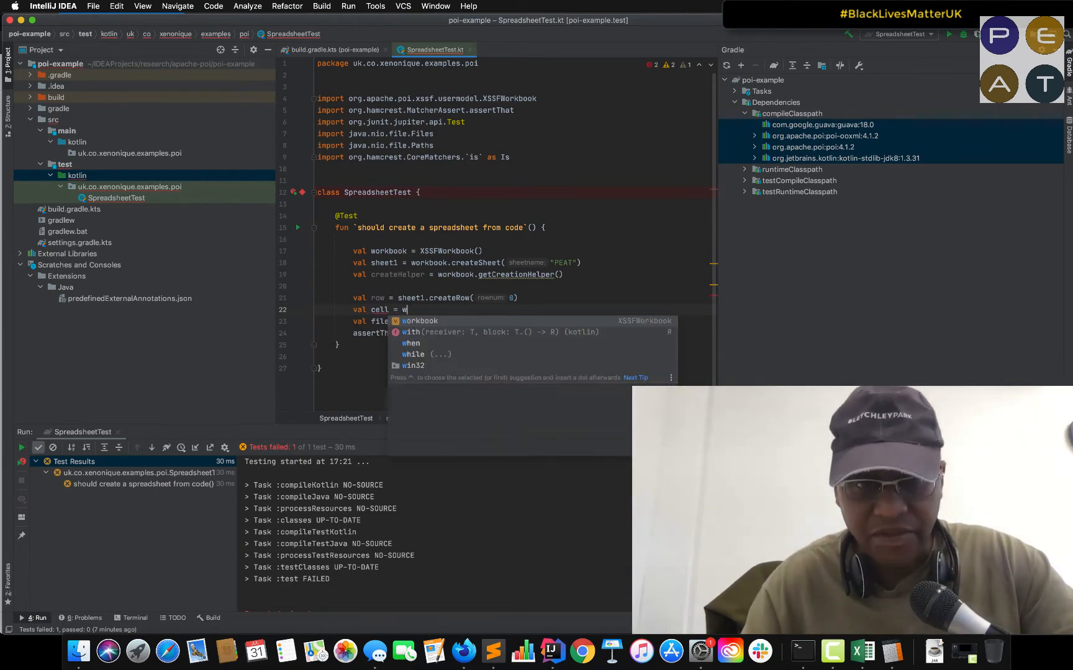
pyautogui.write('row.createCell( 0')
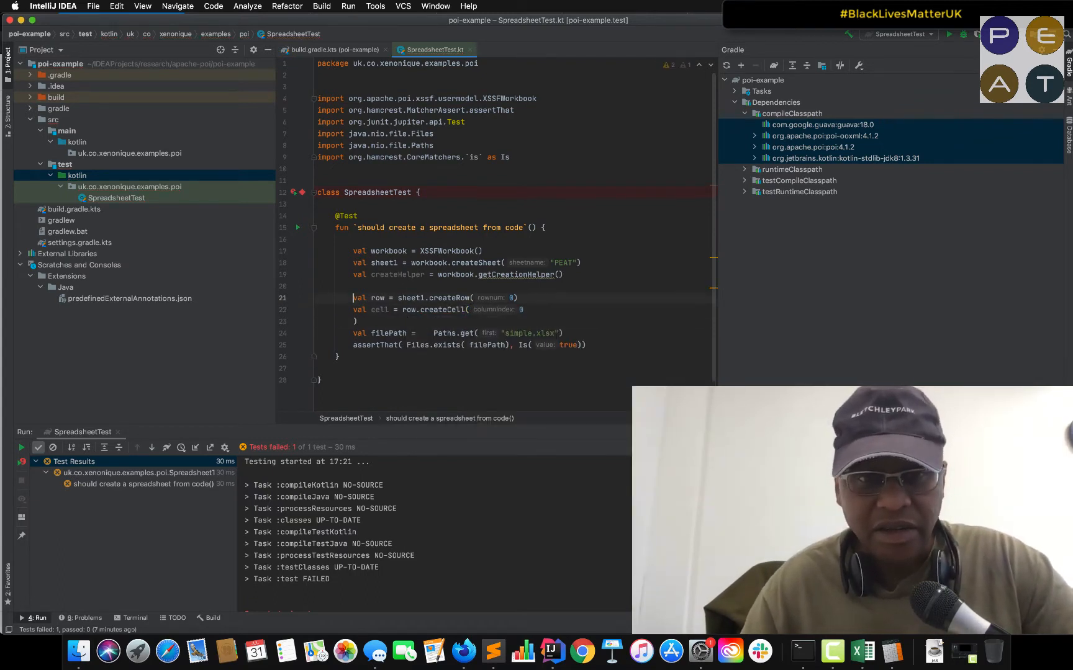
pyautogui.write('// A')
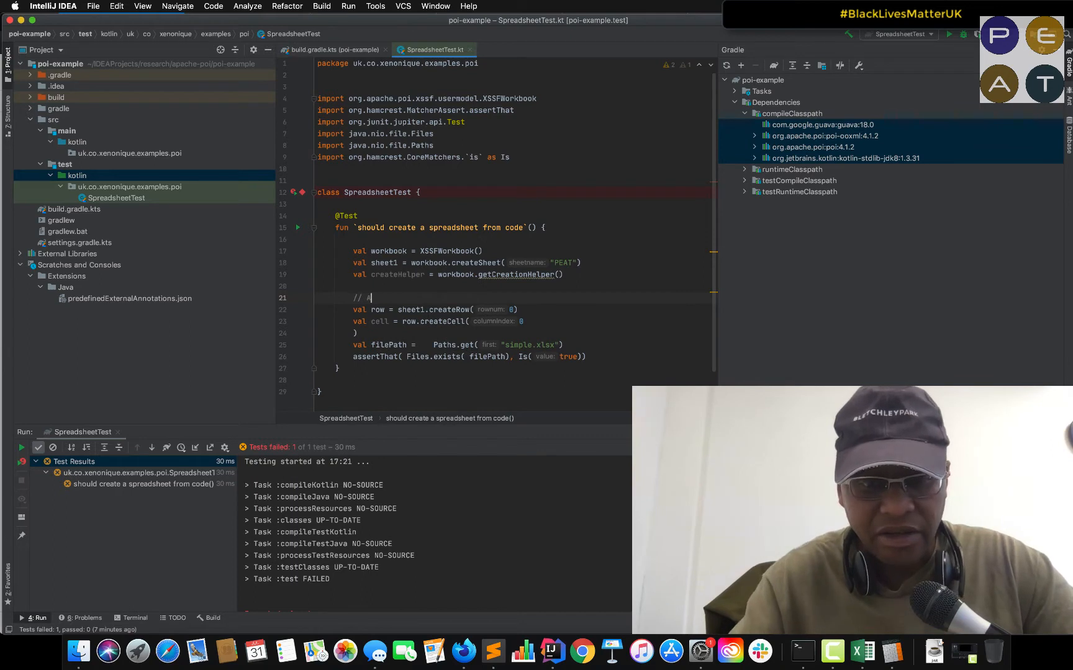
pyautogui.write('1')
pyautogui.write('cell.setCellValue( "Hello")')
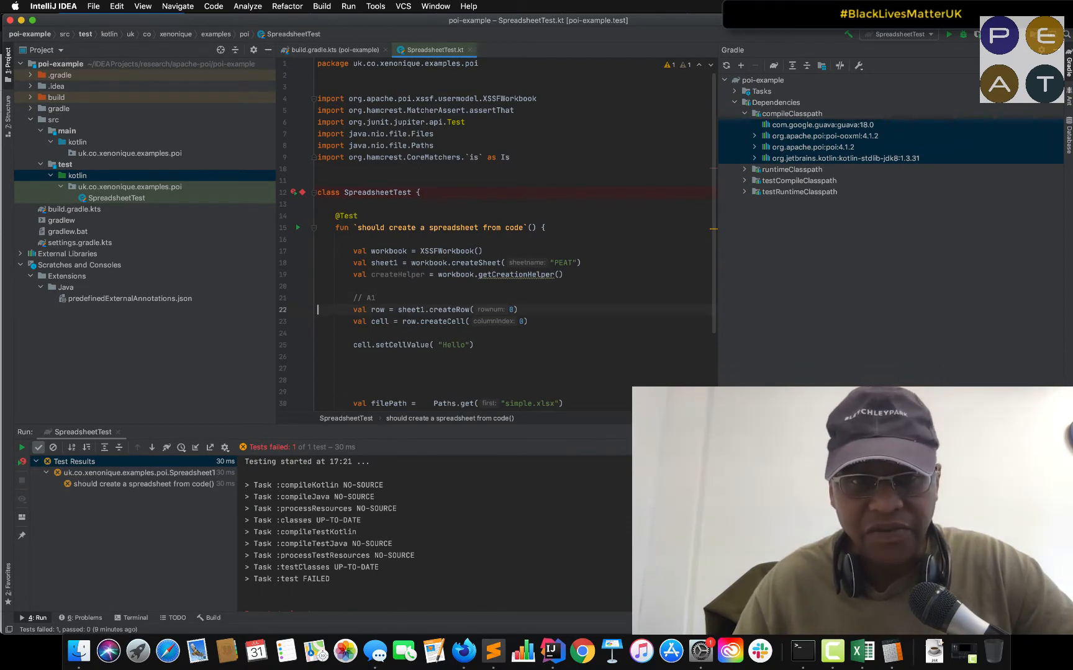
pyautogui.click(410, 309)
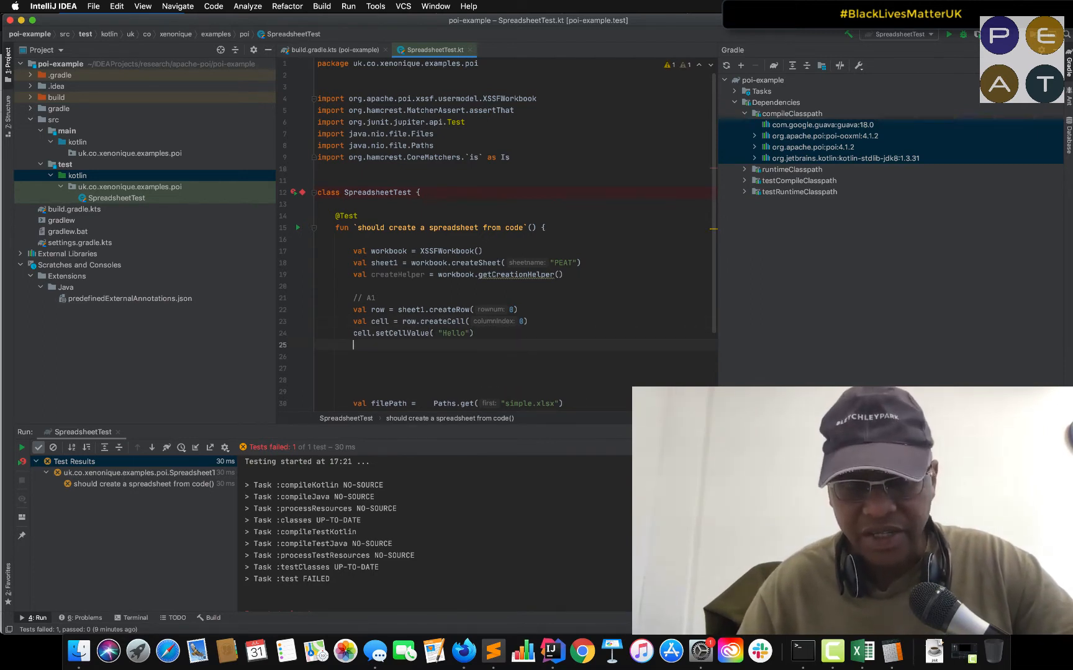
# Add cell.setCellValue(LocalDate.of(2020, 7, 31)), import LocalDate, then comment the line out.
pyautogui.write('cell.')
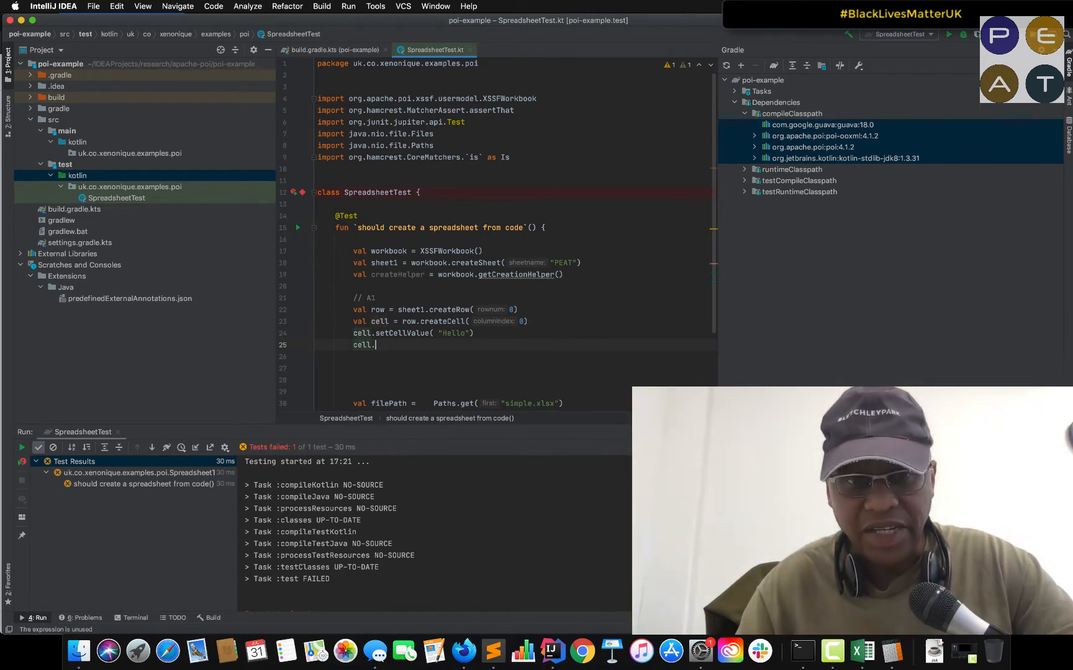
pyautogui.write('setCellValue( Local')
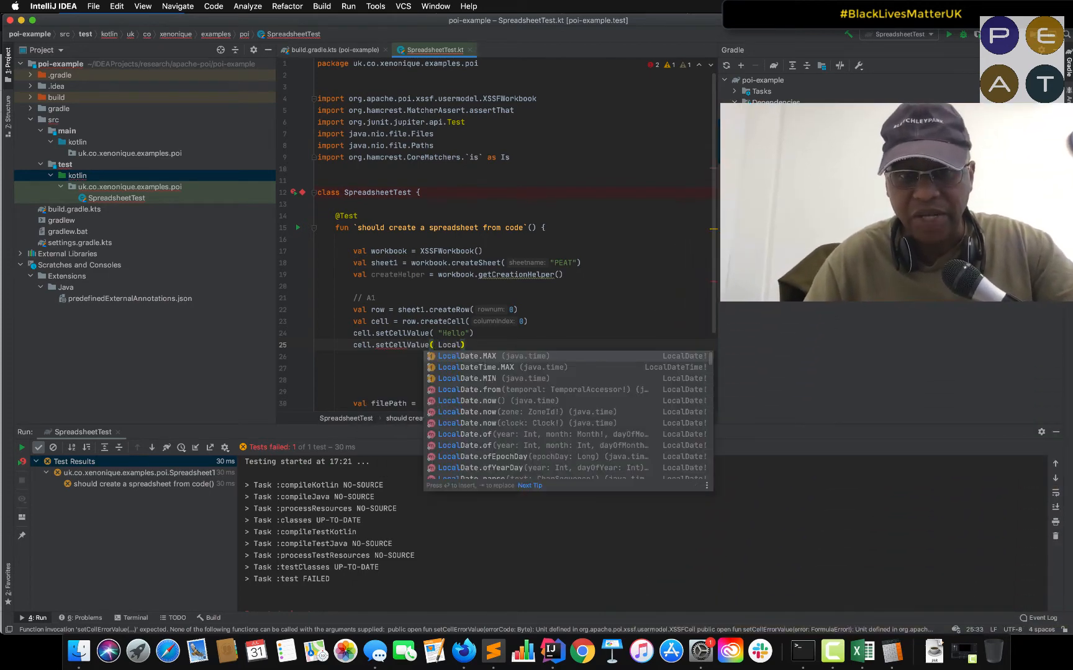
pyautogui.write('D')
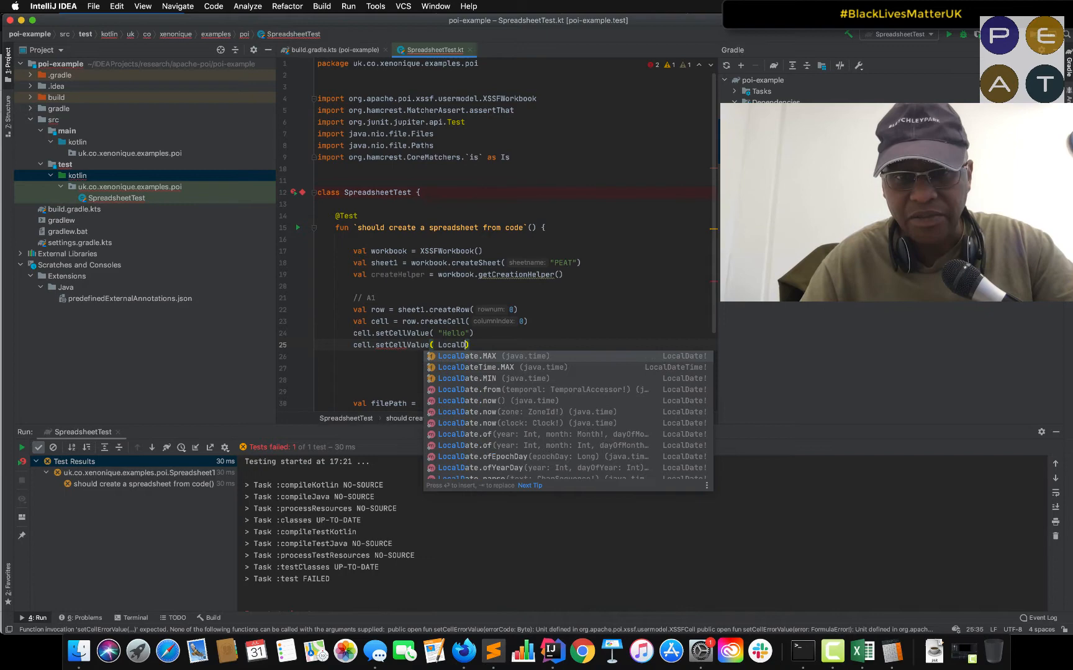
pyautogui.write('.')
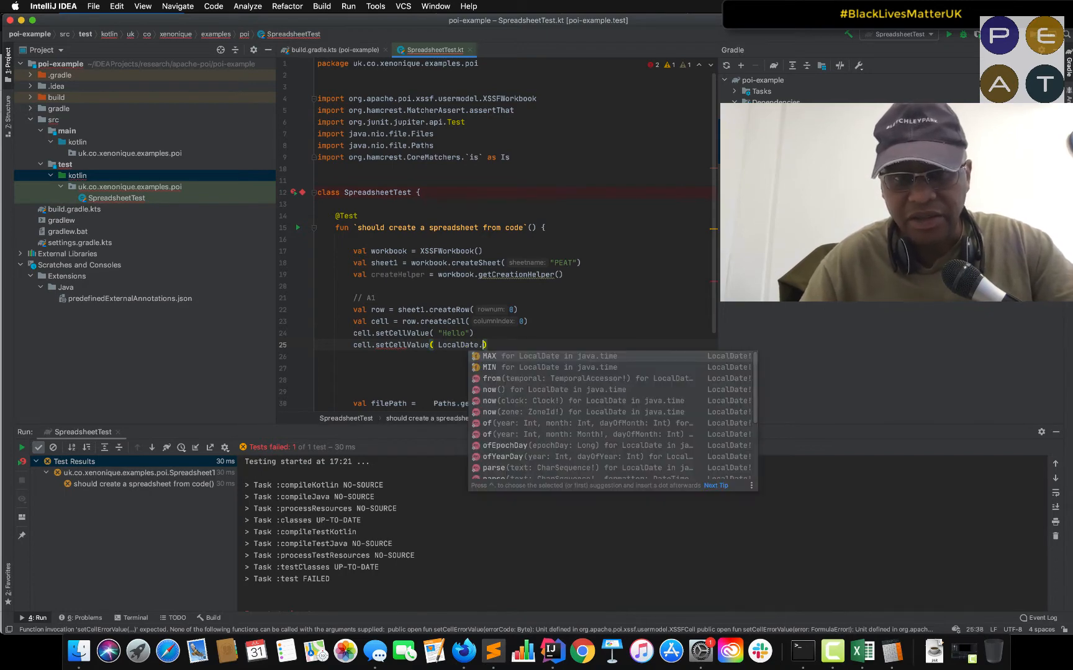
pyautogui.write('of(2020')
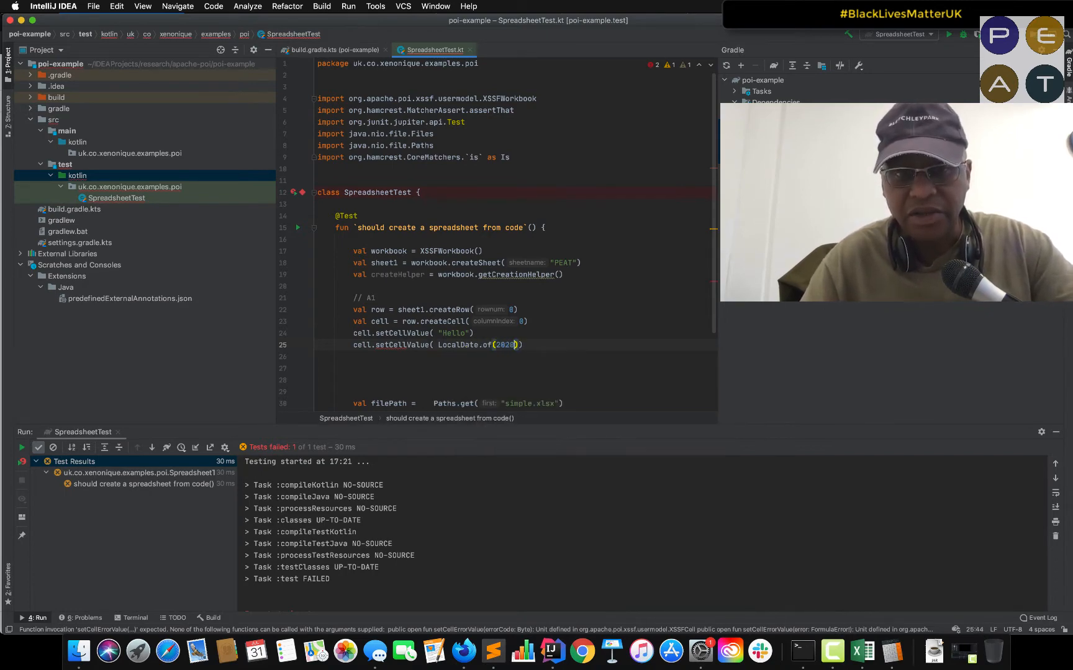
pyautogui.write(', 7, 31')
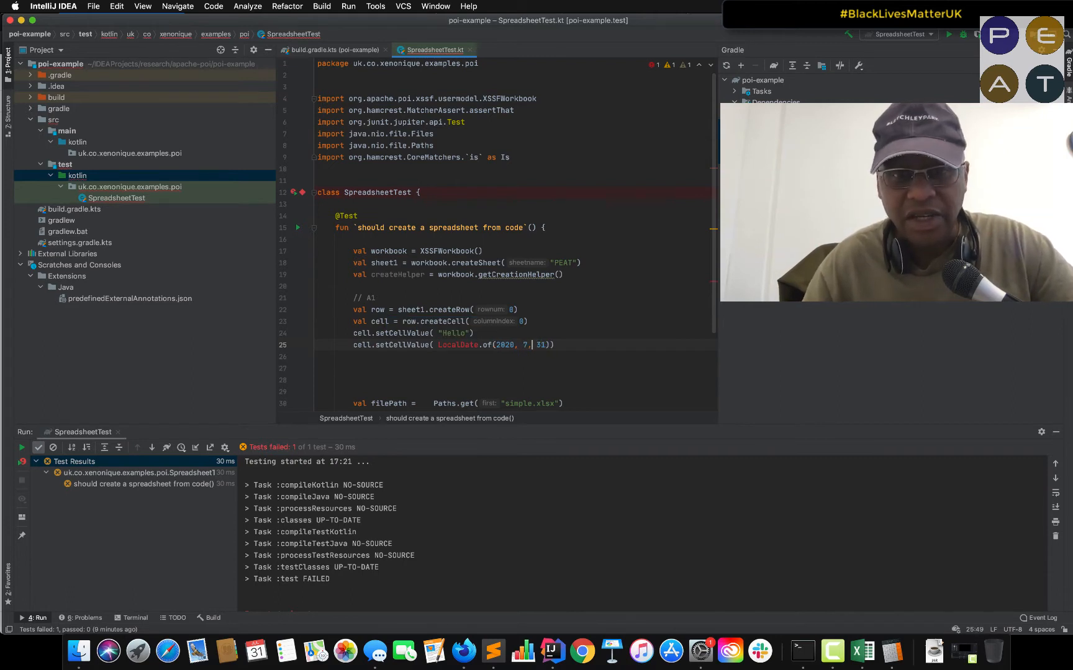
pyautogui.click(457, 345)
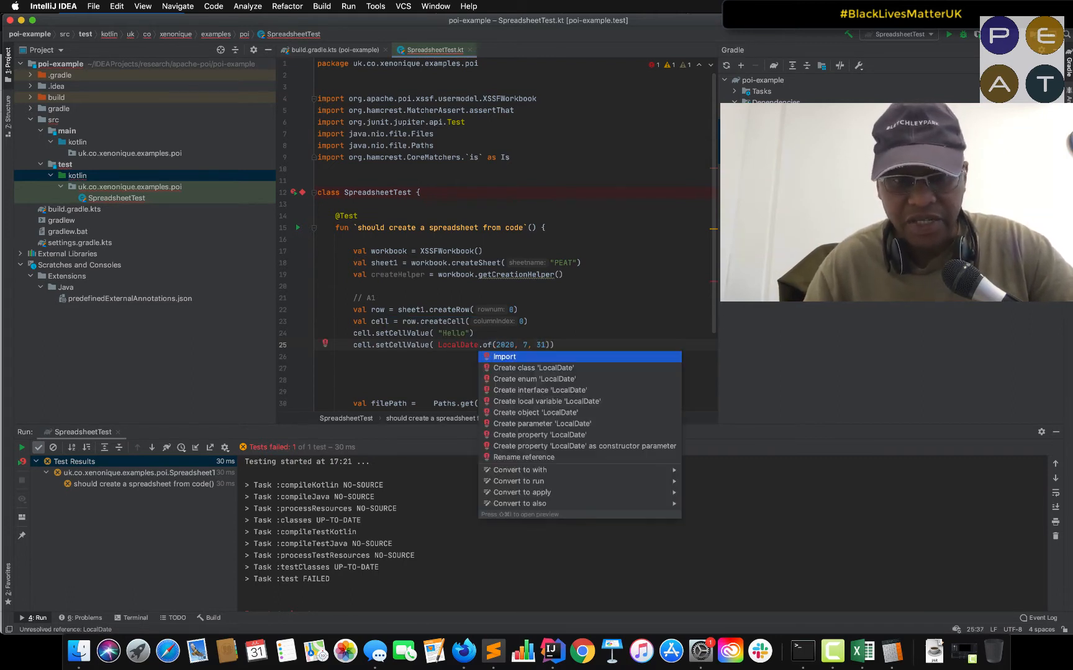
pyautogui.click(504, 356)
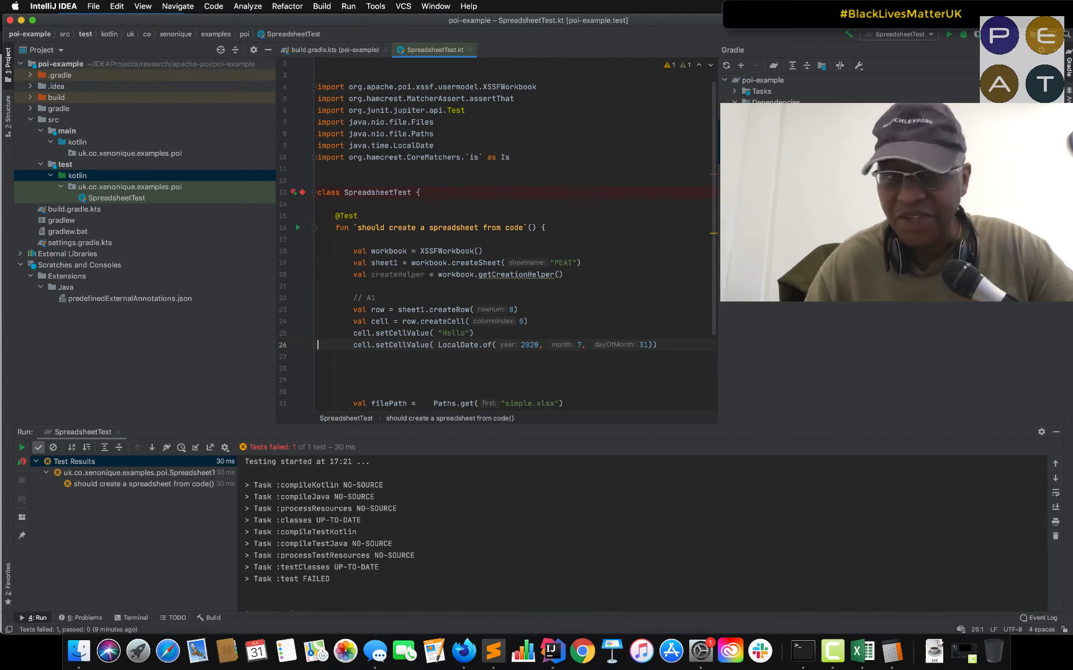
pyautogui.write('//')
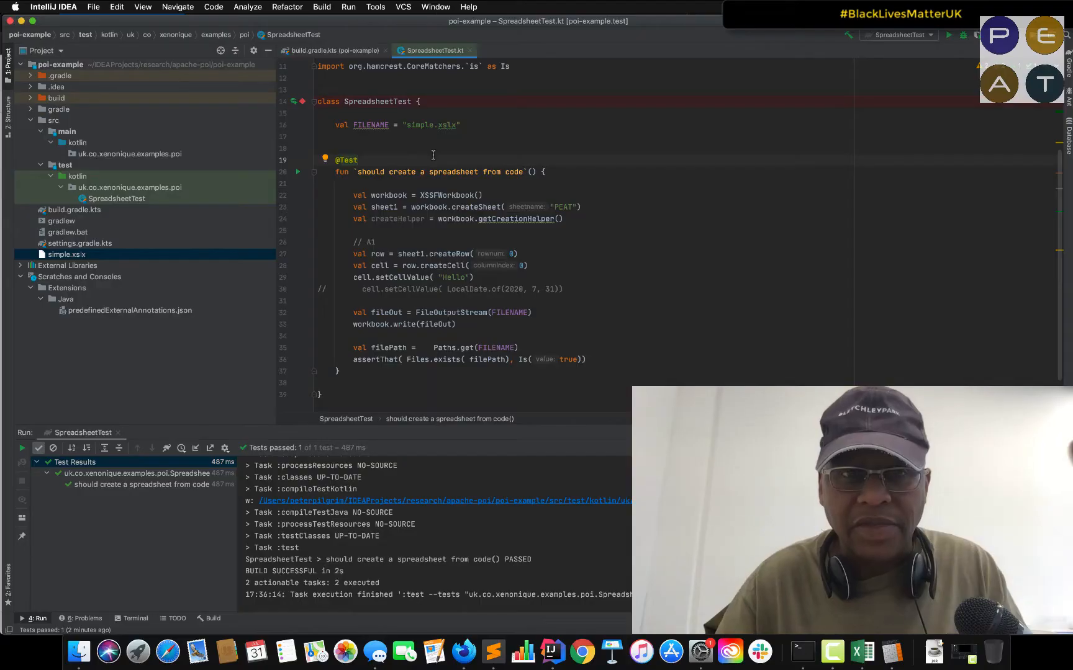
# Write the workbook to simple.xlsx via a FILENAME constant and rerun the passing test.
pyautogui.click(462, 125)
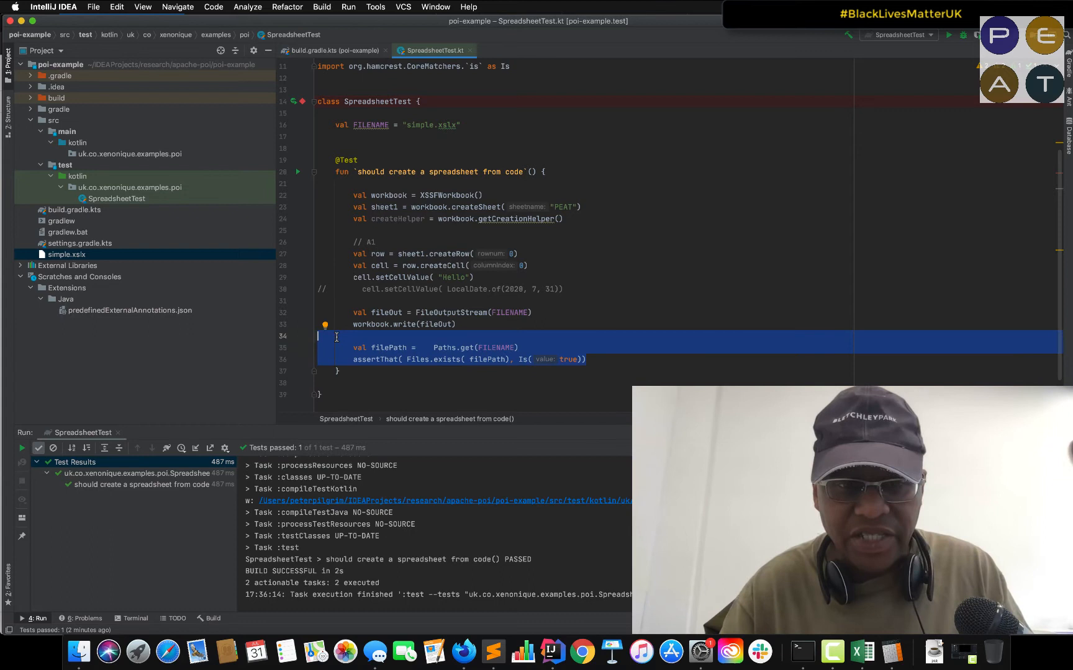
pyautogui.click(22, 447)
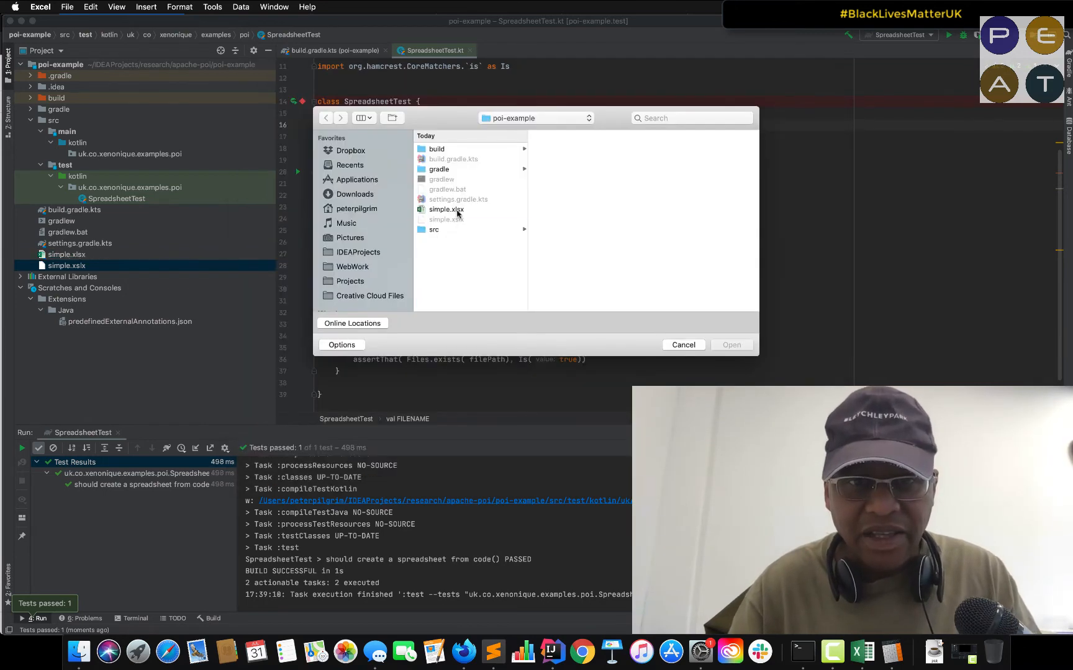
# Select simple.xlsx in the poi-example folder and open it in Excel.
pyautogui.click(445, 209)
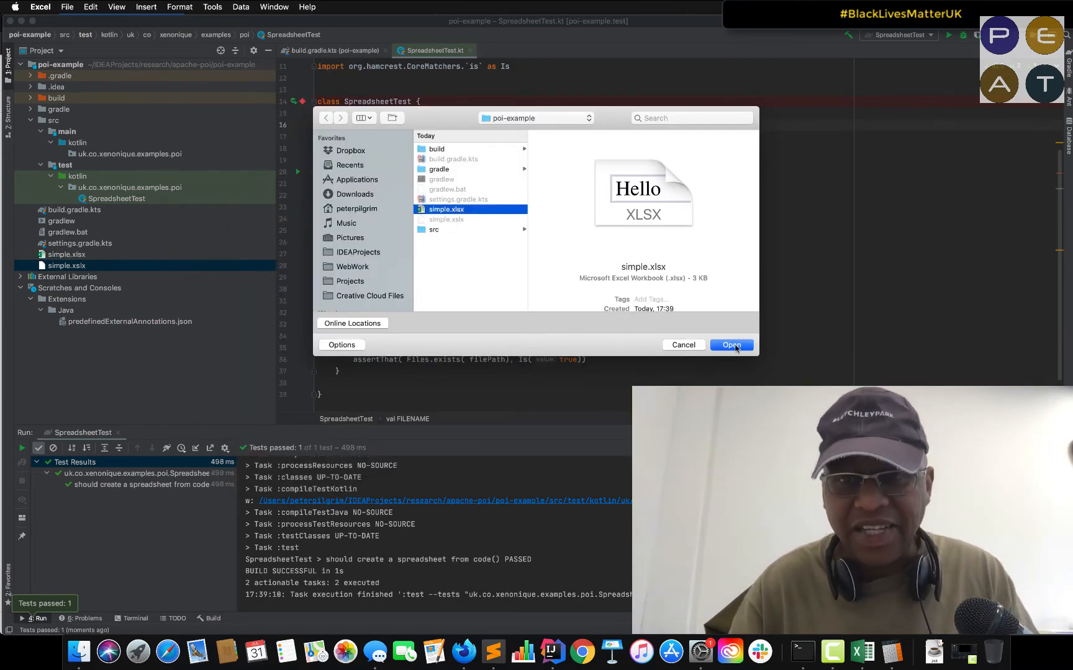
pyautogui.click(730, 345)
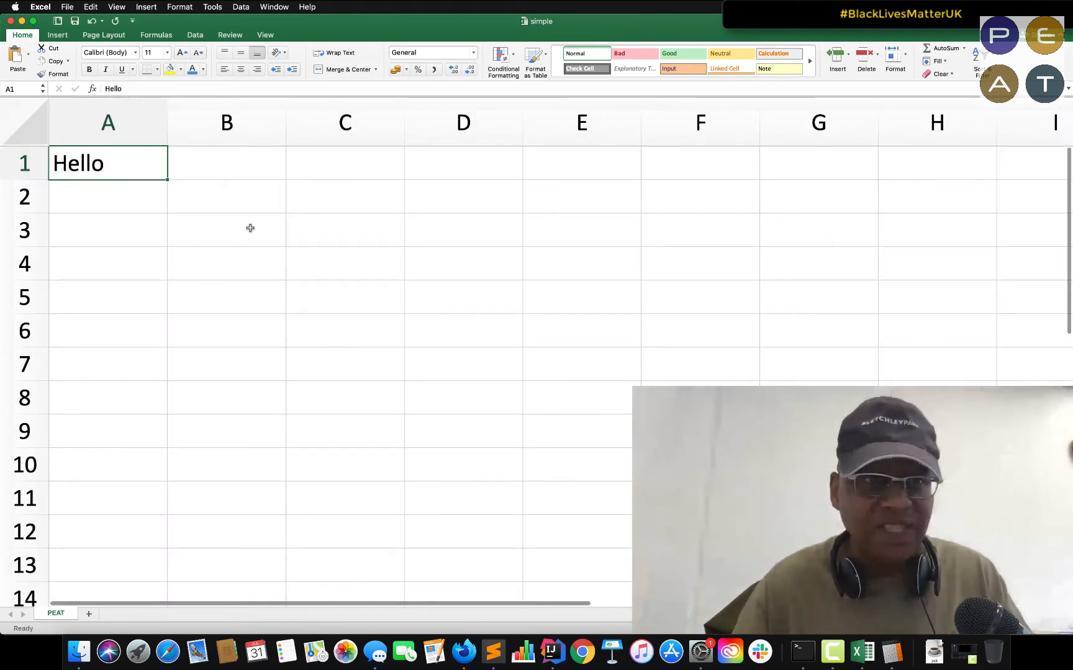
pyautogui.moveTo(311, 272)
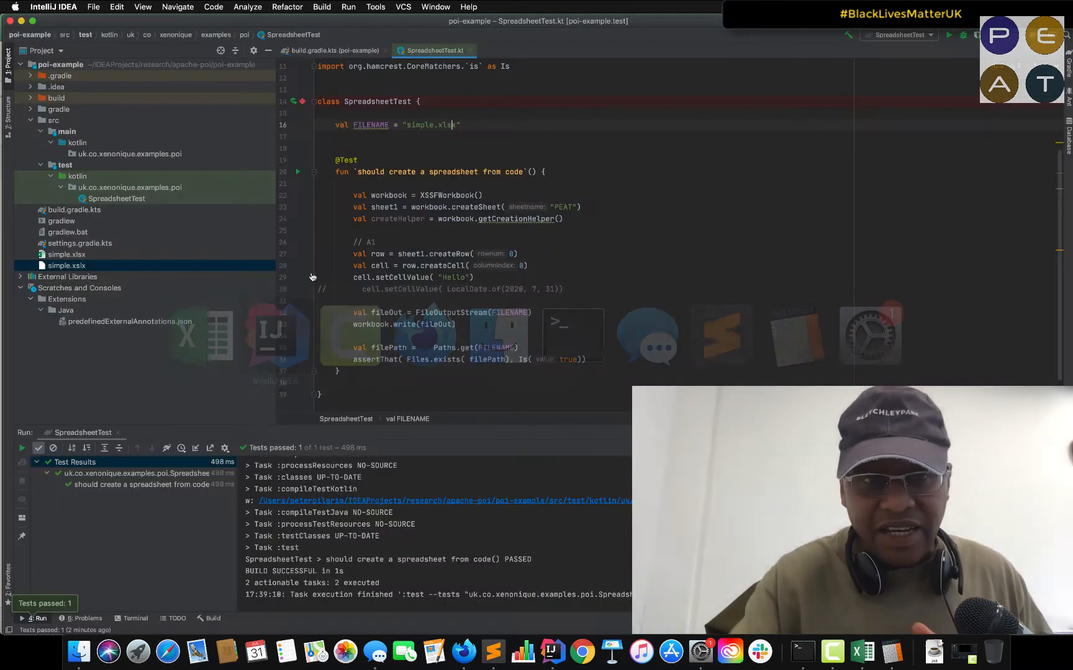
# Show build.gradle.kts and select 'ooxml' in the poi-ooxml 4.1.2 dependency.
pyautogui.click(332, 50)
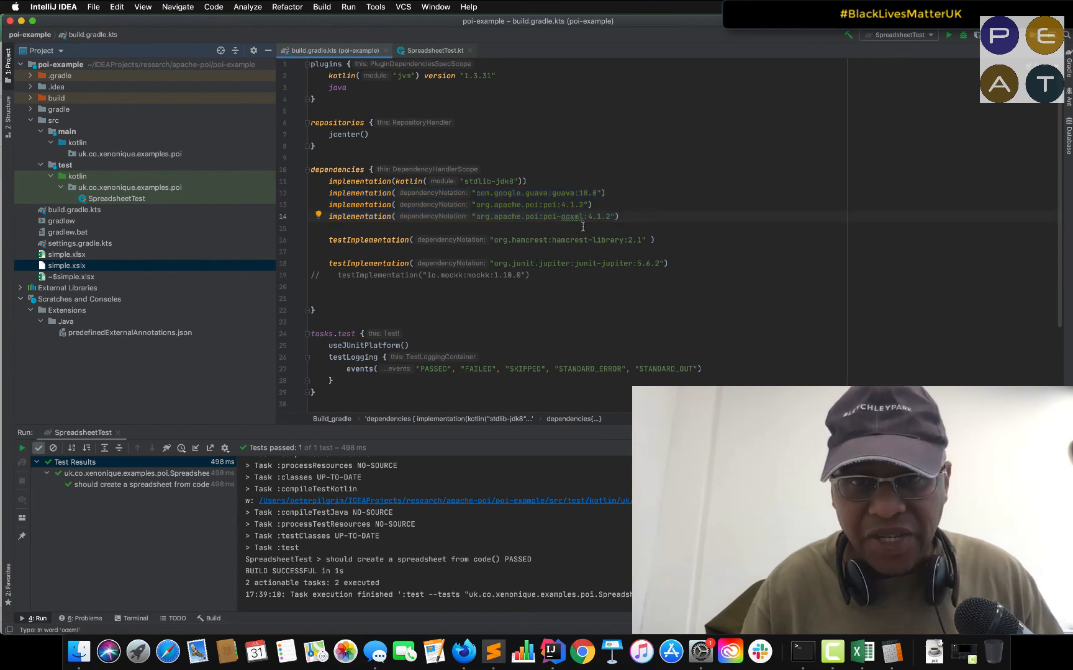
pyautogui.doubleClick(572, 217)
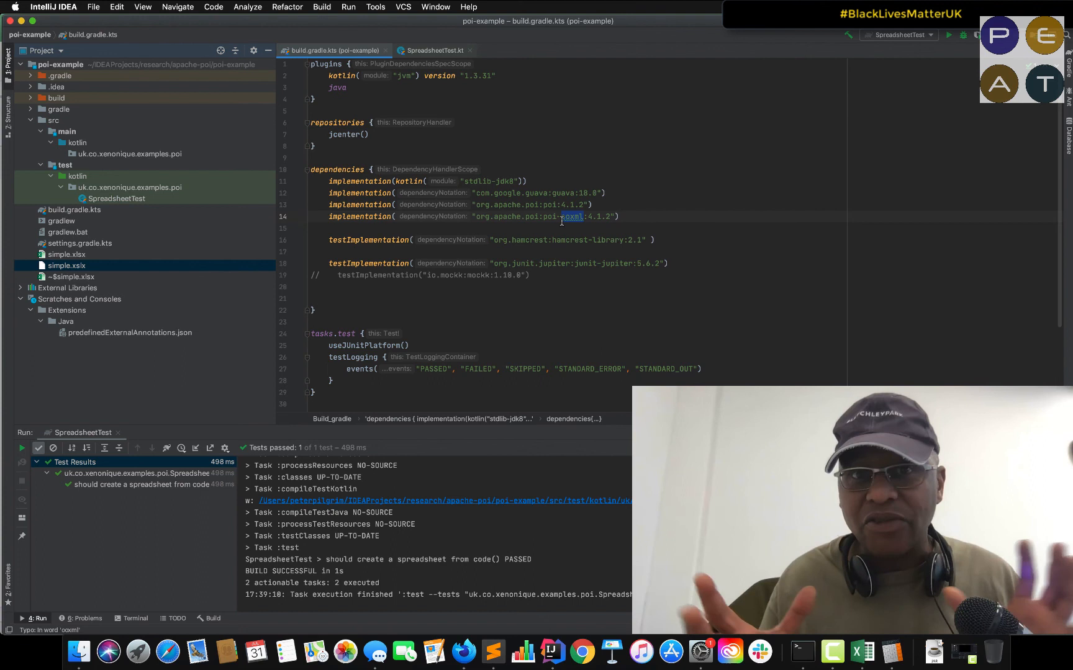